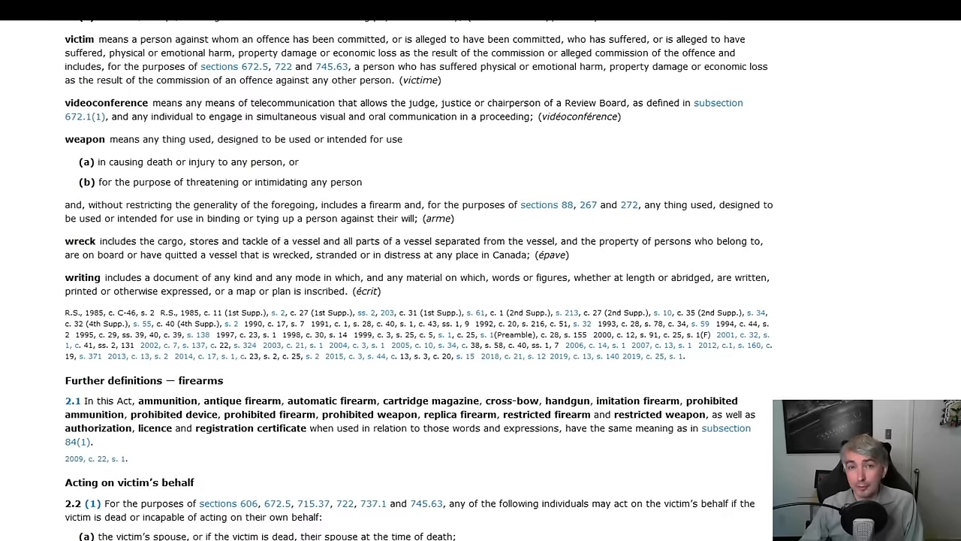
scroll("down", 3)
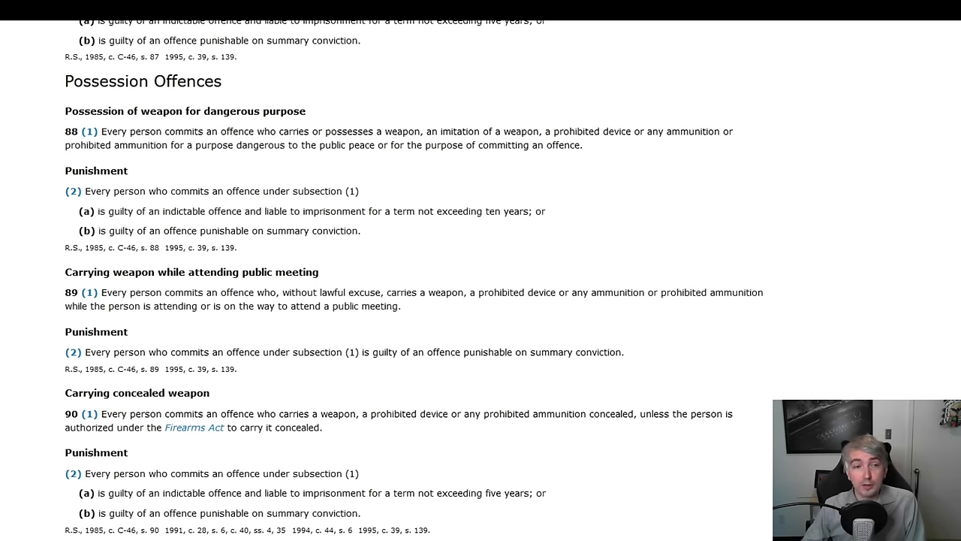
scroll("down", 3)
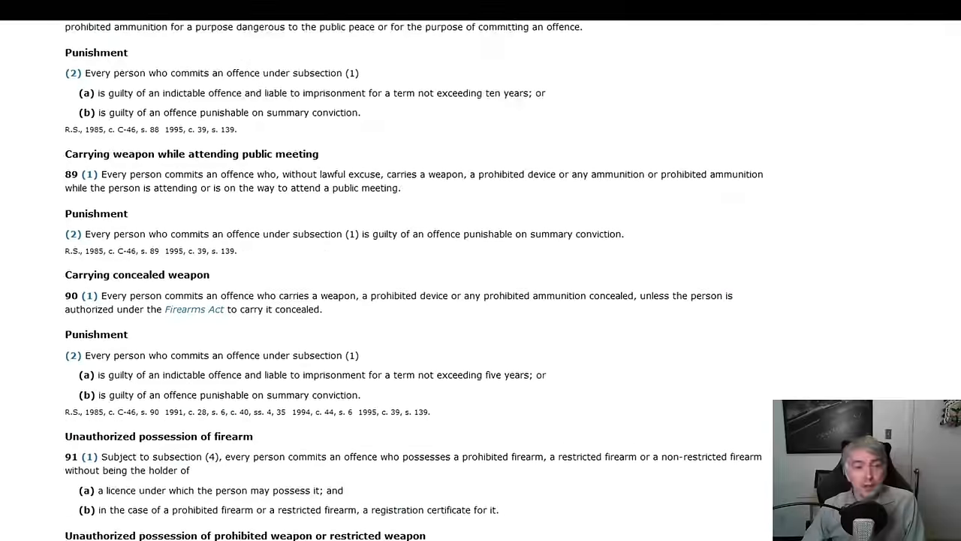
scroll("down", 3)
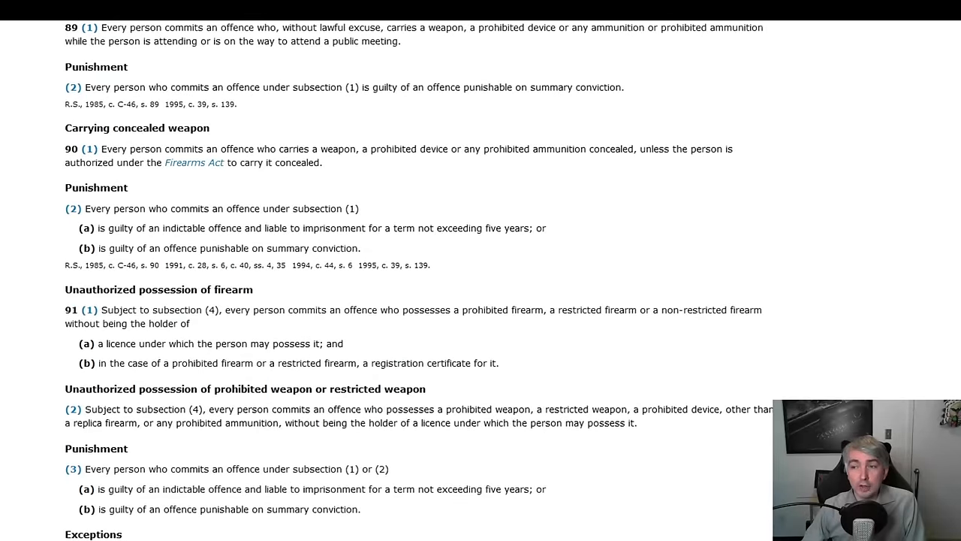